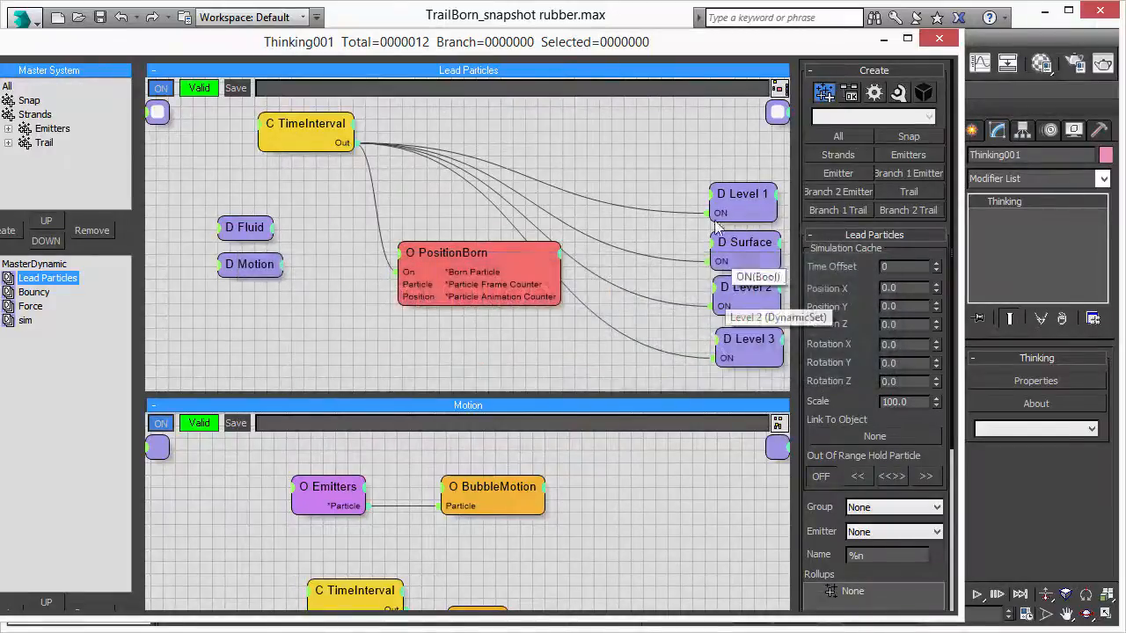
{"action": "mouse_move", "coordinate": [728, 178]}
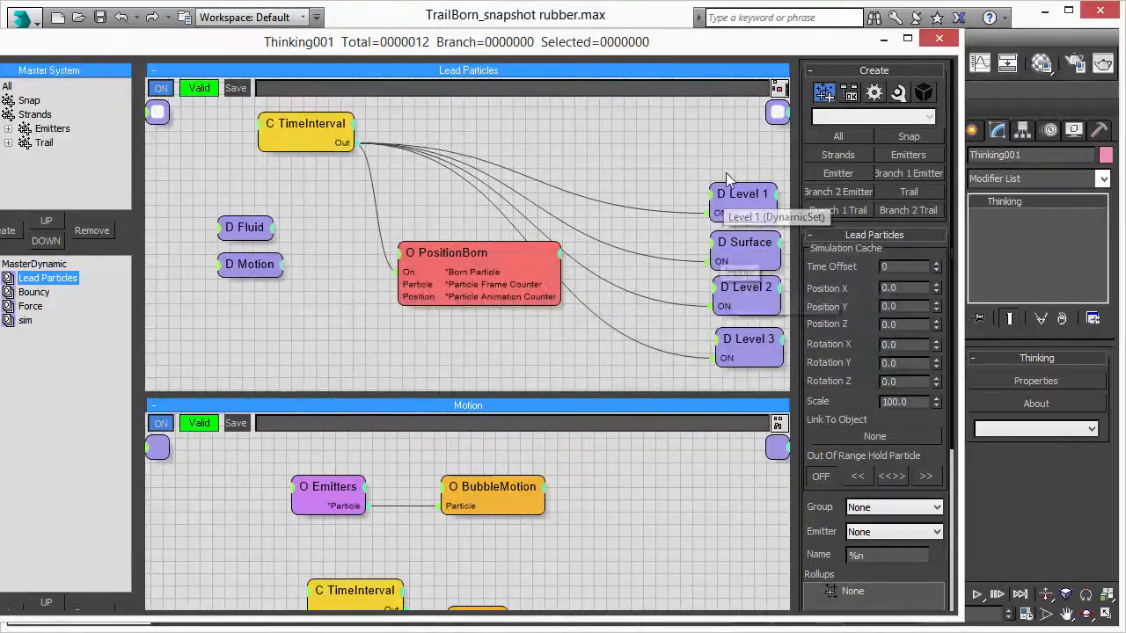
{"action": "mouse_move", "coordinate": [532, 351]}
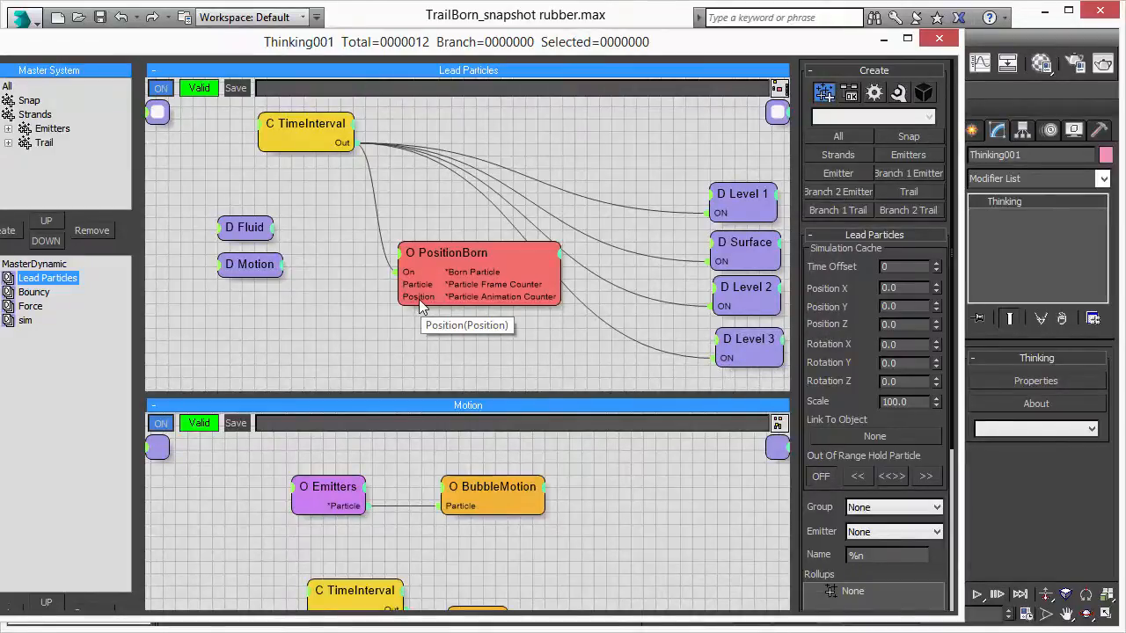
- Scrub the Camera001 timeline to watch the branching particle mesh grow
{"action": "left_click", "coordinate": [939, 38]}
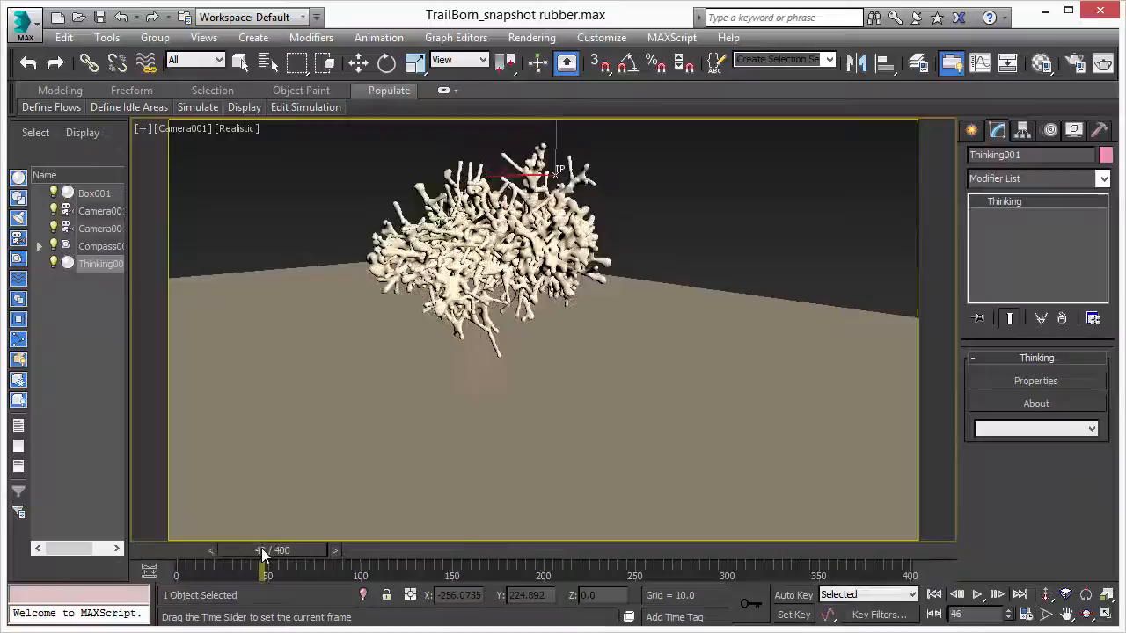
{"action": "left_click_drag", "start_coordinate": [264, 550], "coordinate": [244, 550]}
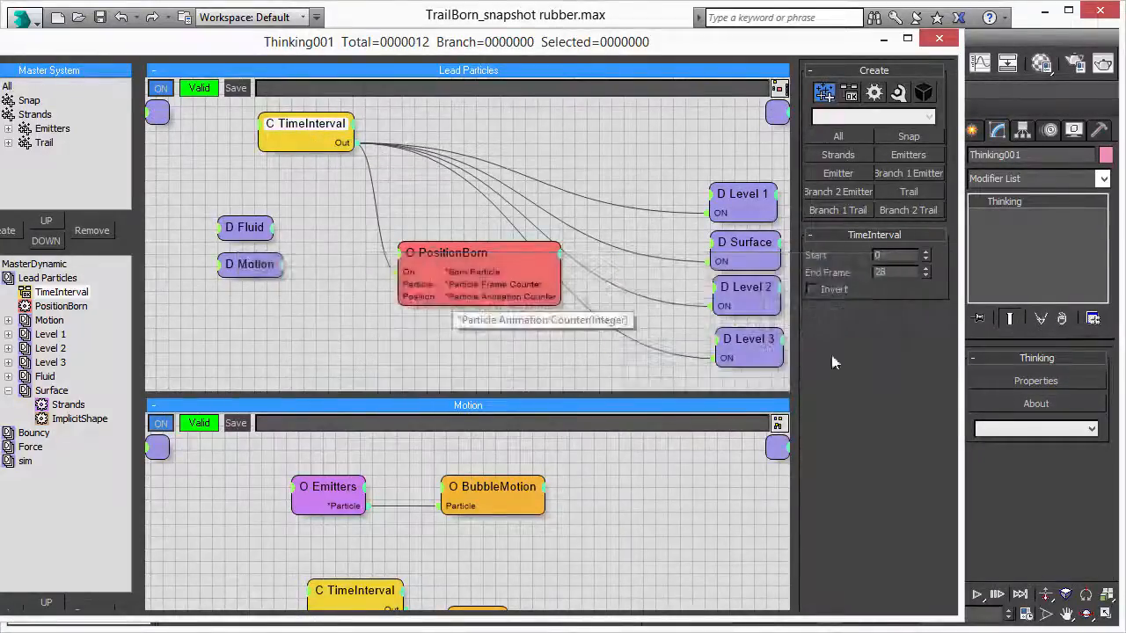
{"action": "mouse_move", "coordinate": [892, 377]}
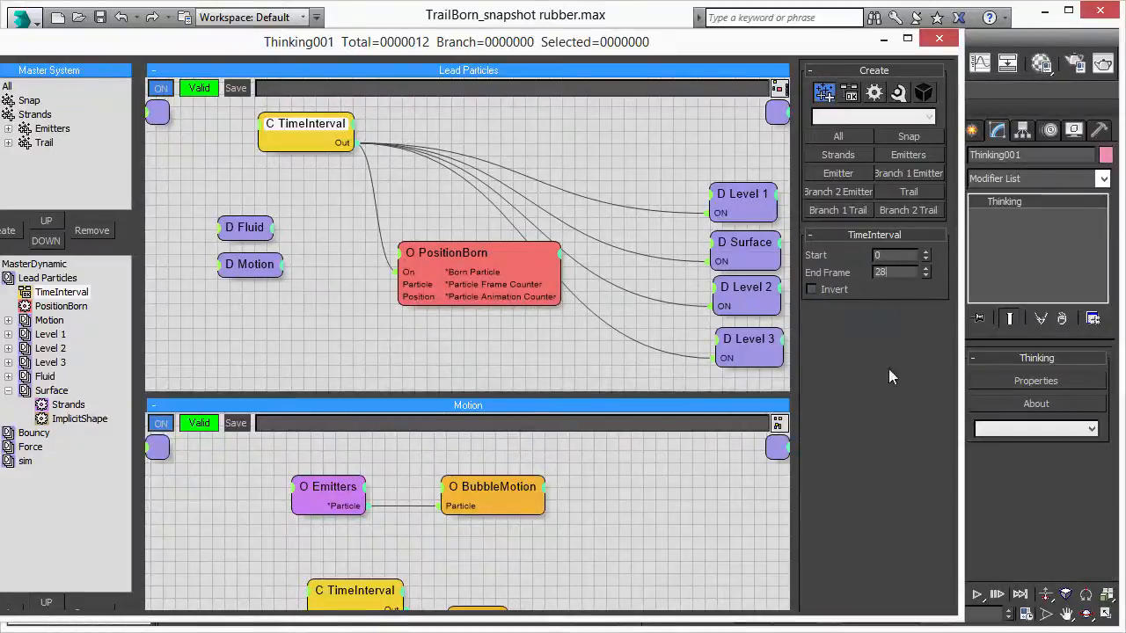
{"action": "mouse_move", "coordinate": [877, 420]}
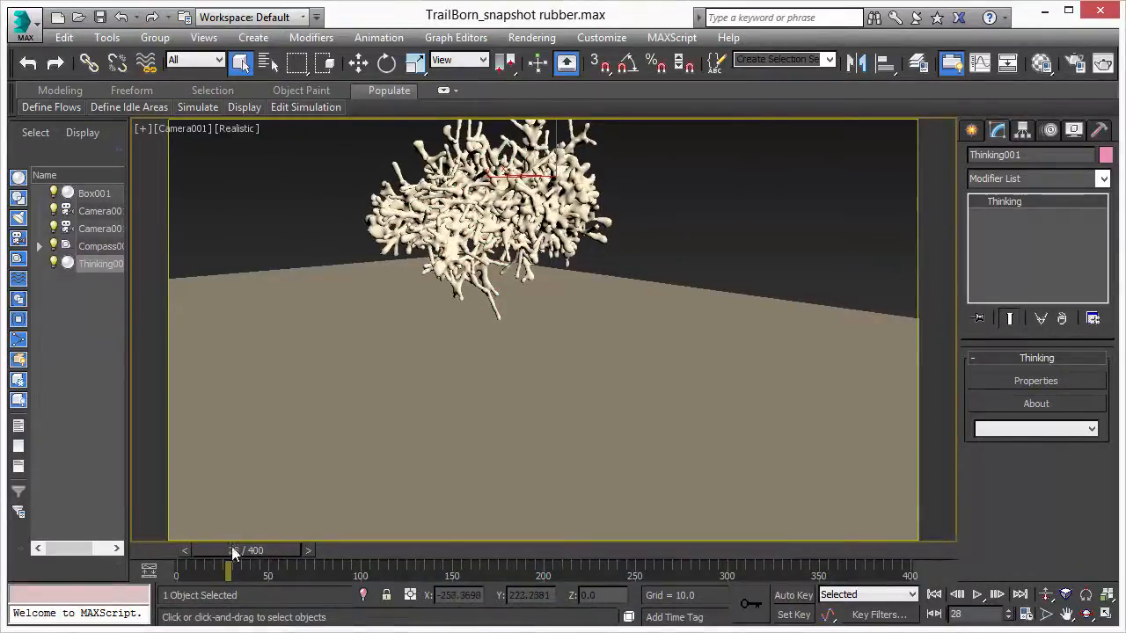
- Jump the time slider to frame 28 to see the mesh grown by the interval's end
{"action": "left_click_drag", "start_coordinate": [229, 550], "coordinate": [191, 549]}
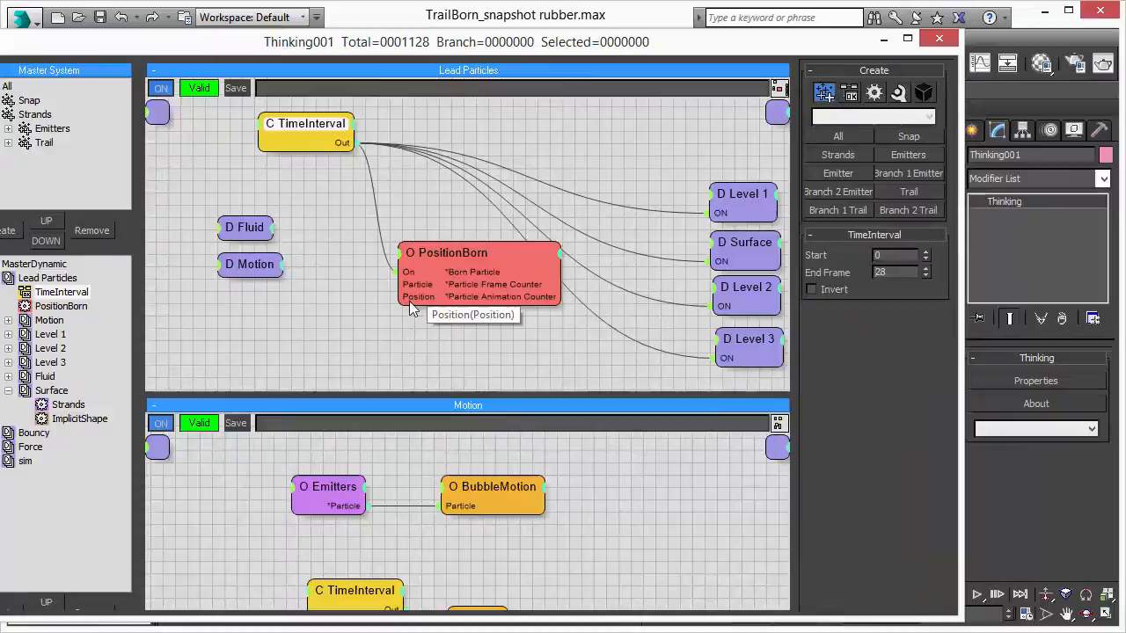
{"action": "mouse_move", "coordinate": [13, 396]}
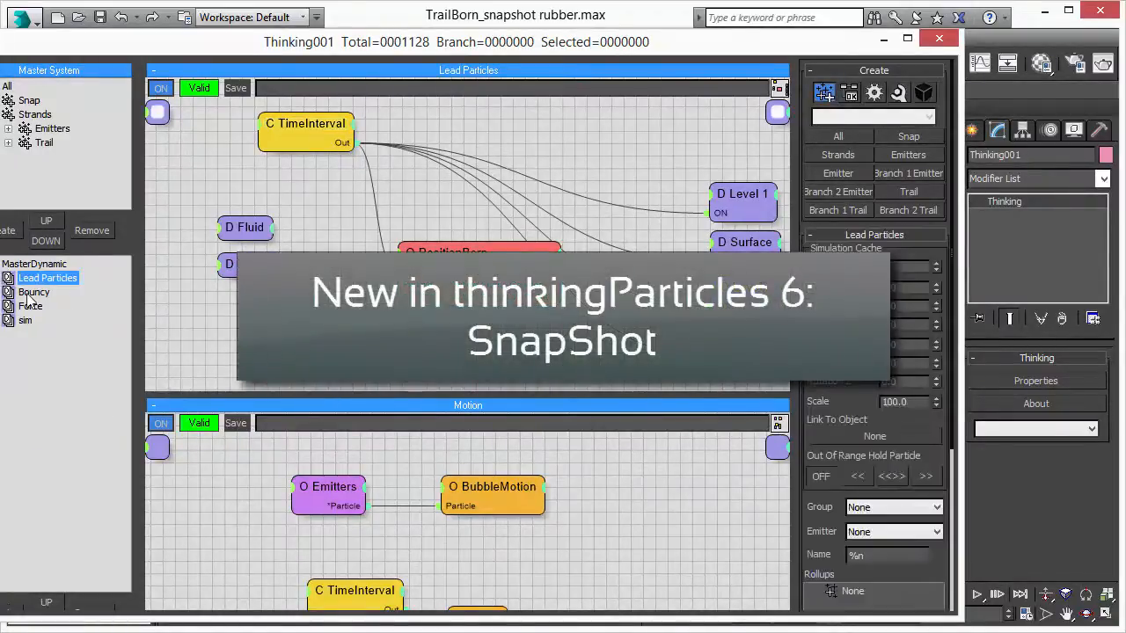
- Show the Bouncy group's rules and inspect its TimeInterval and BTSoftBody node settings
{"action": "left_click", "coordinate": [35, 292]}
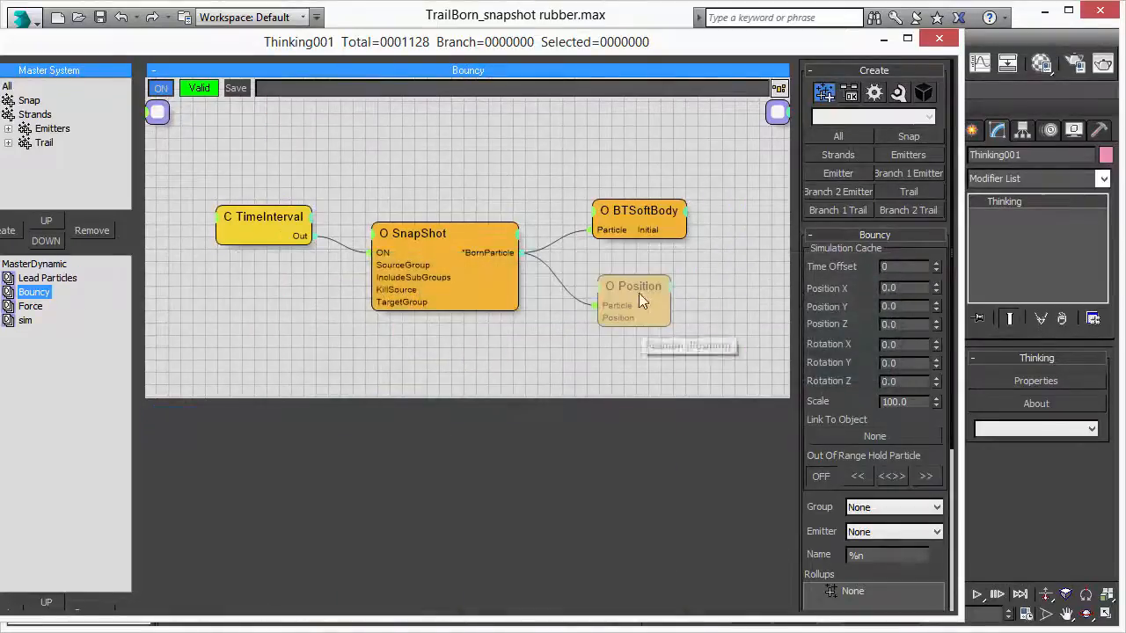
{"action": "mouse_move", "coordinate": [637, 299]}
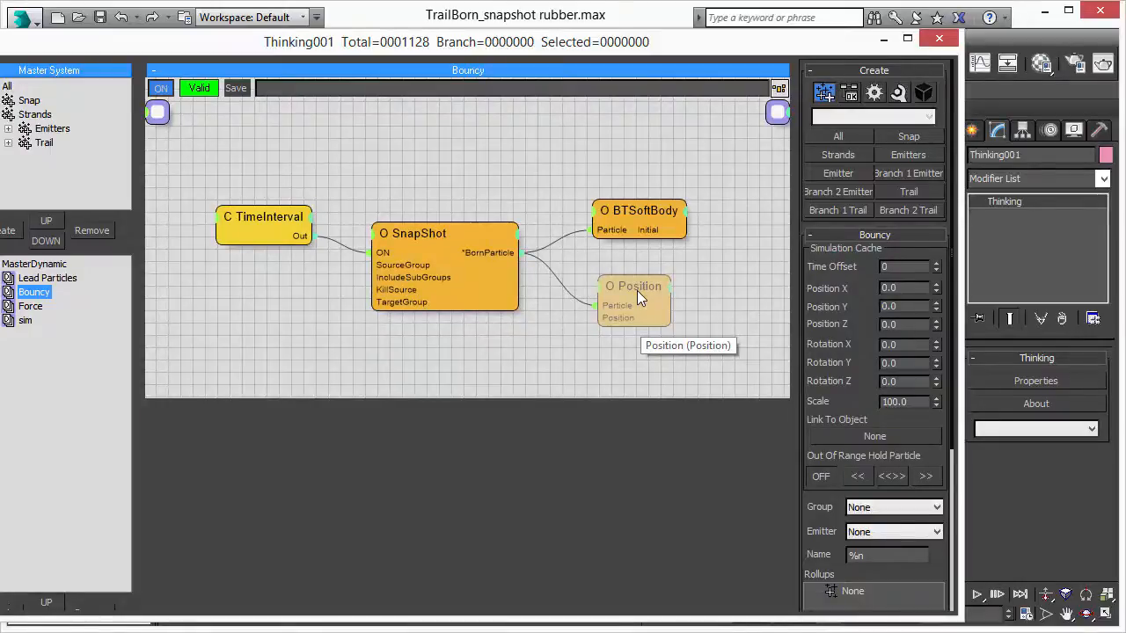
{"action": "mouse_move", "coordinate": [290, 213]}
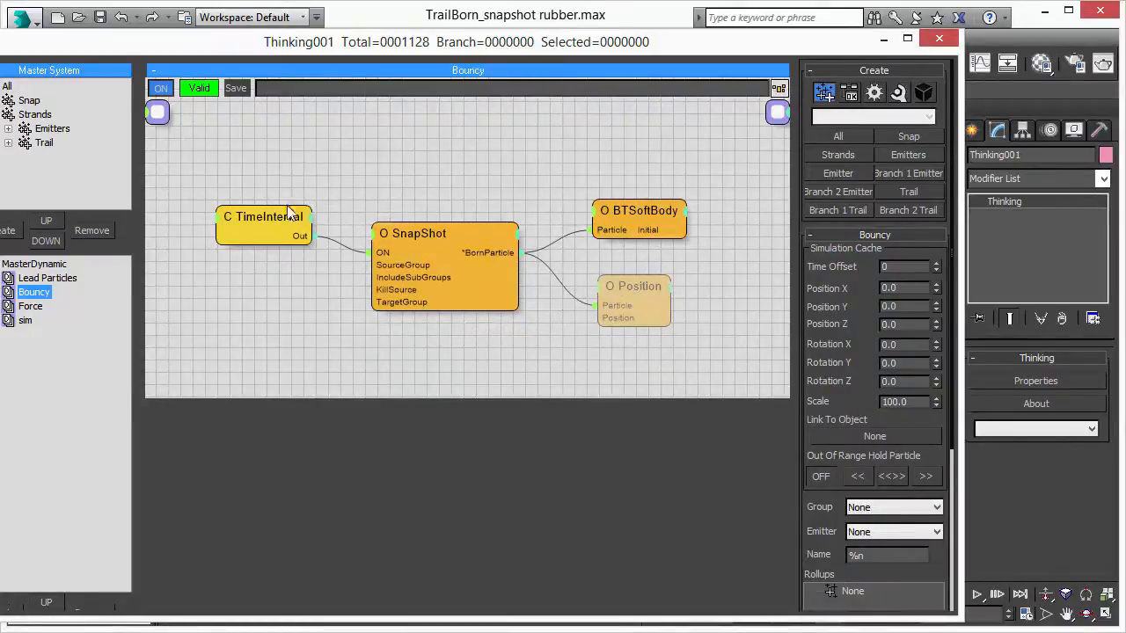
{"action": "left_click", "coordinate": [264, 216]}
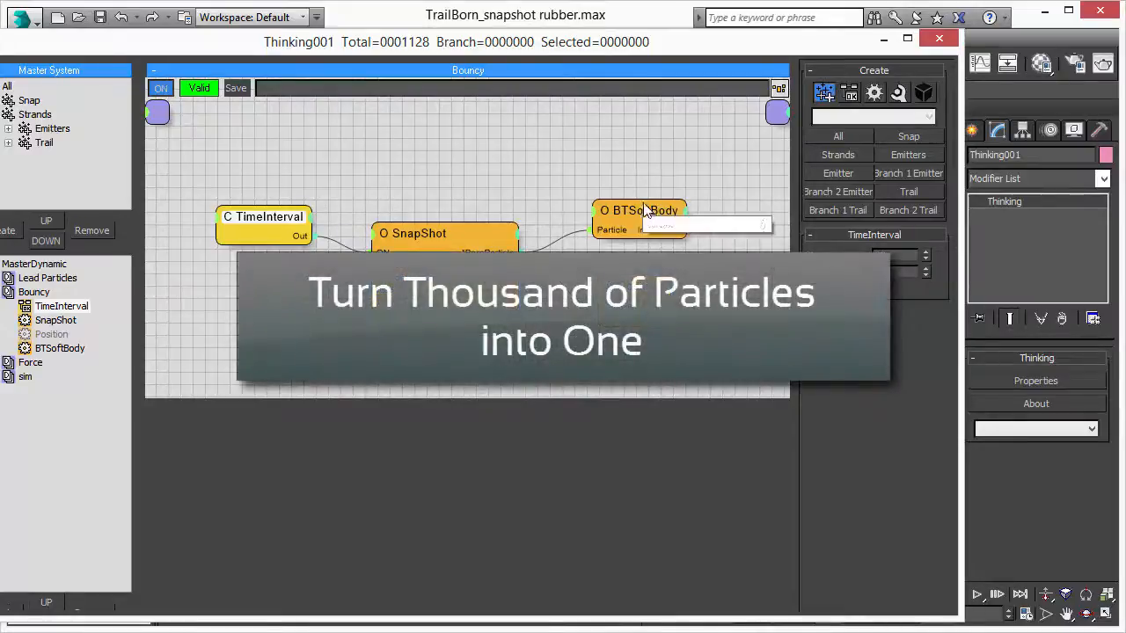
{"action": "left_click", "coordinate": [638, 211]}
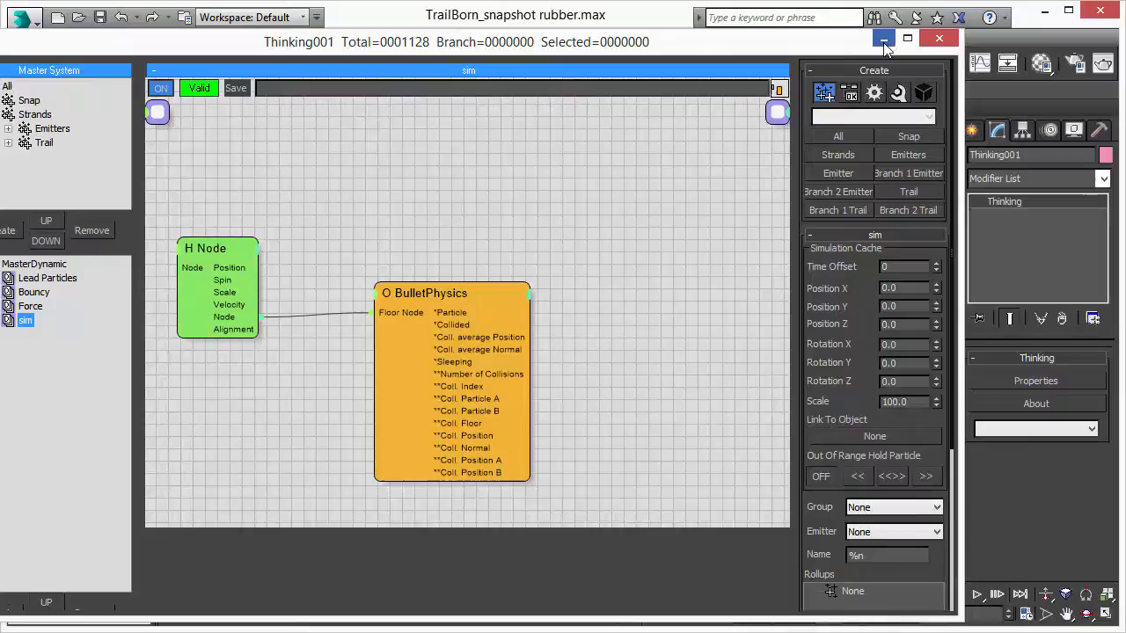
- Minimize the particle editor and scrub to frames 8–10 where the mesh is still small
{"action": "left_click", "coordinate": [884, 38]}
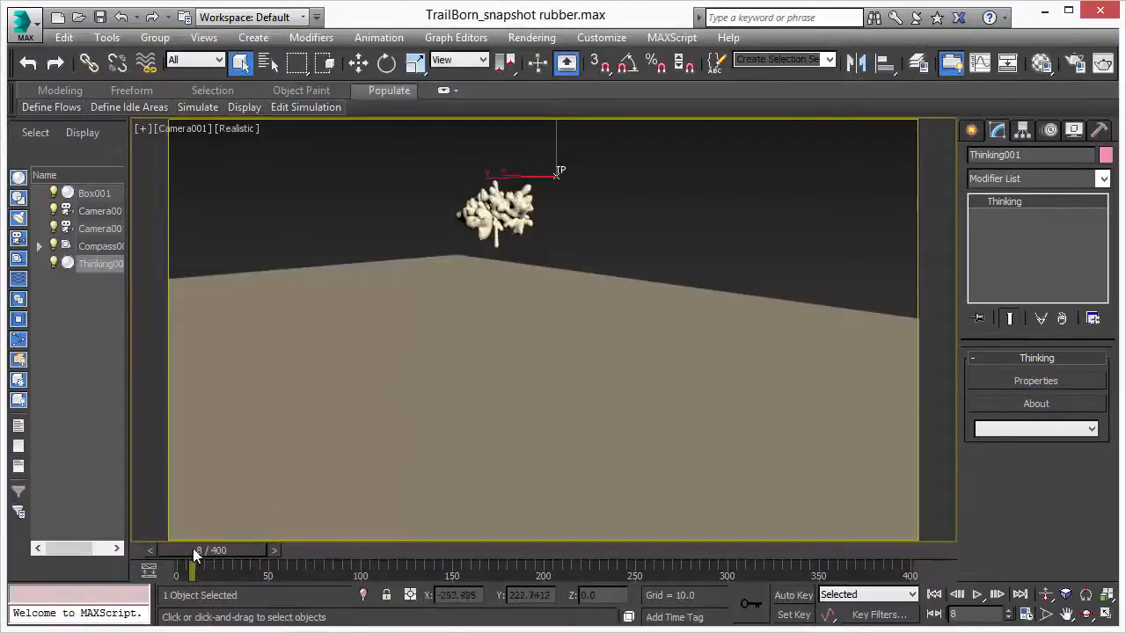
{"action": "left_click_drag", "start_coordinate": [192, 549], "coordinate": [198, 550]}
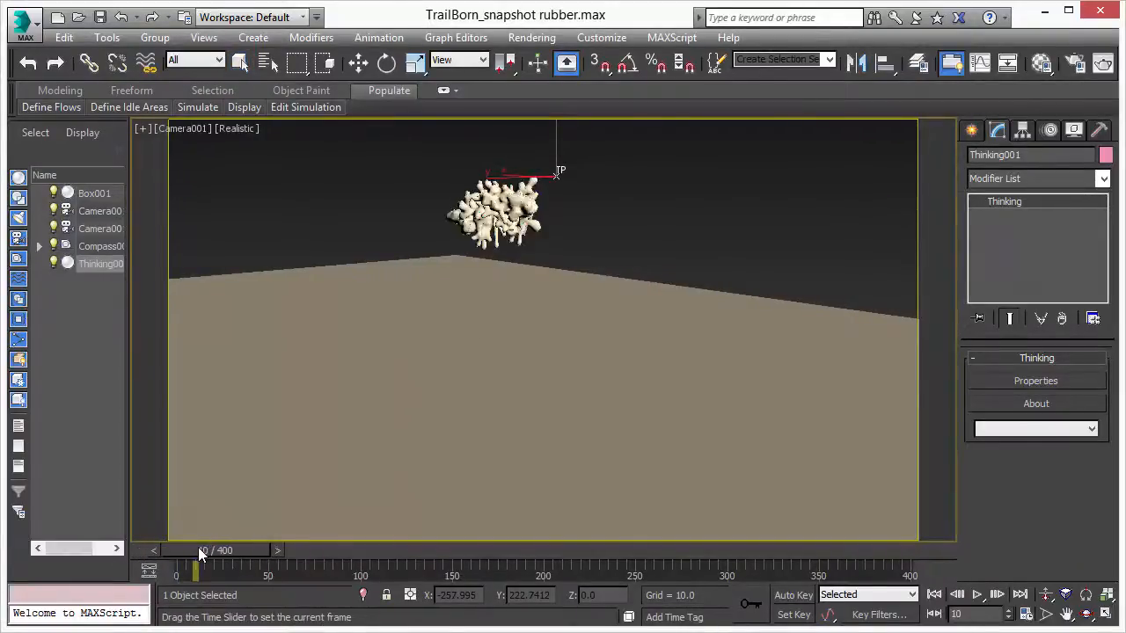
{"action": "left_click_drag", "start_coordinate": [195, 549], "coordinate": [229, 550]}
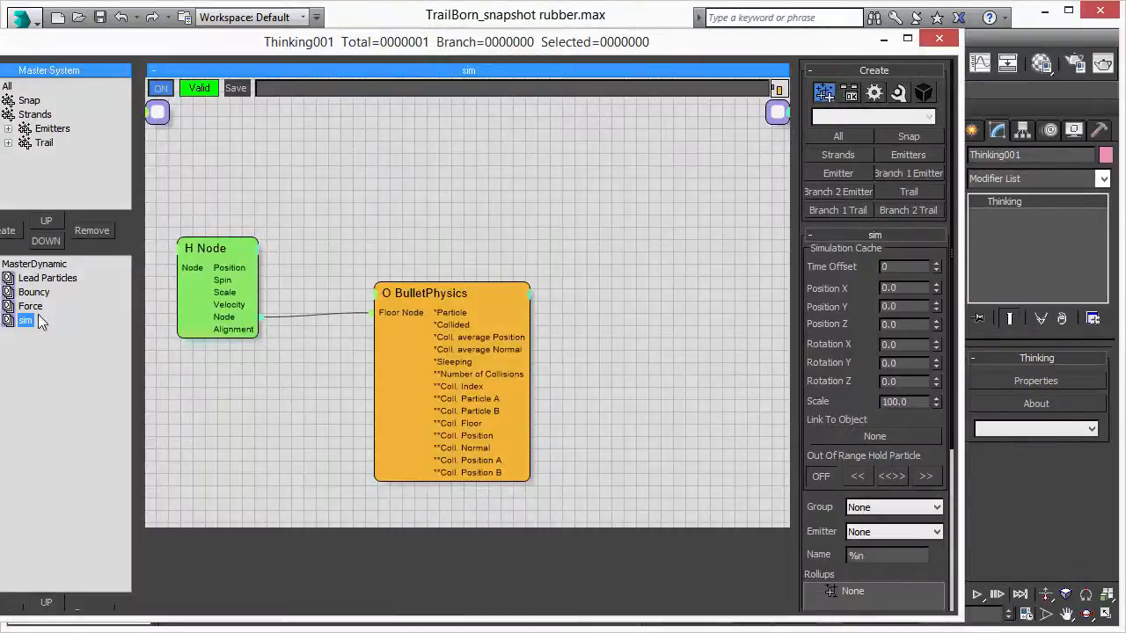
- Show the Bouncy group's SnapShot node: source Strands, target Snap, sub-groups included, source killed
{"action": "left_click", "coordinate": [34, 291]}
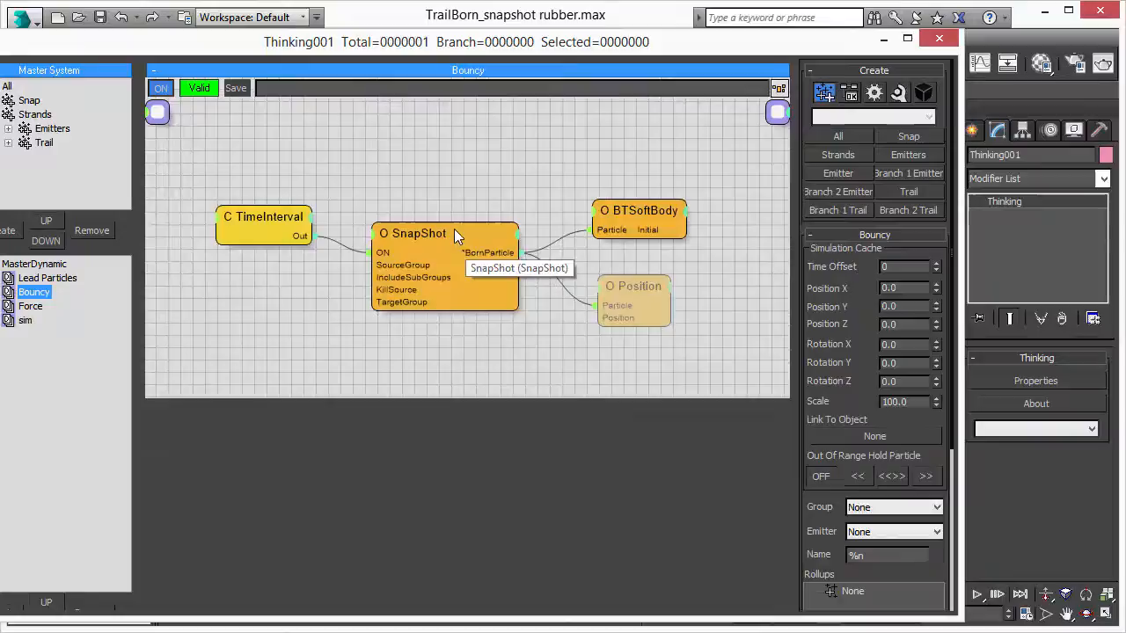
{"action": "left_click", "coordinate": [412, 233]}
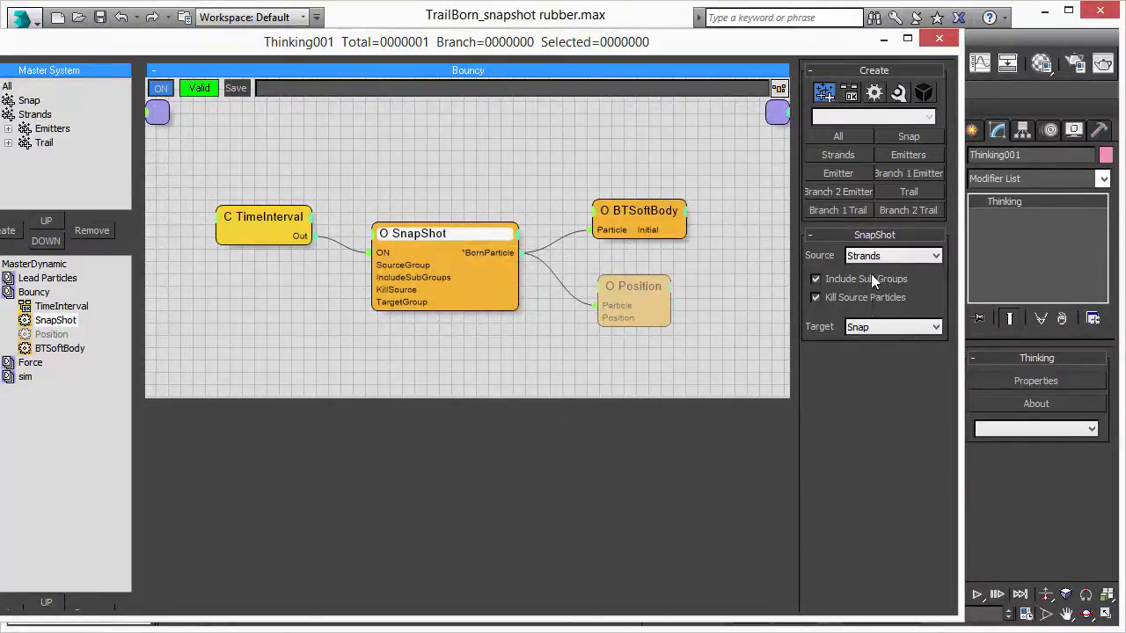
{"action": "mouse_move", "coordinate": [883, 283]}
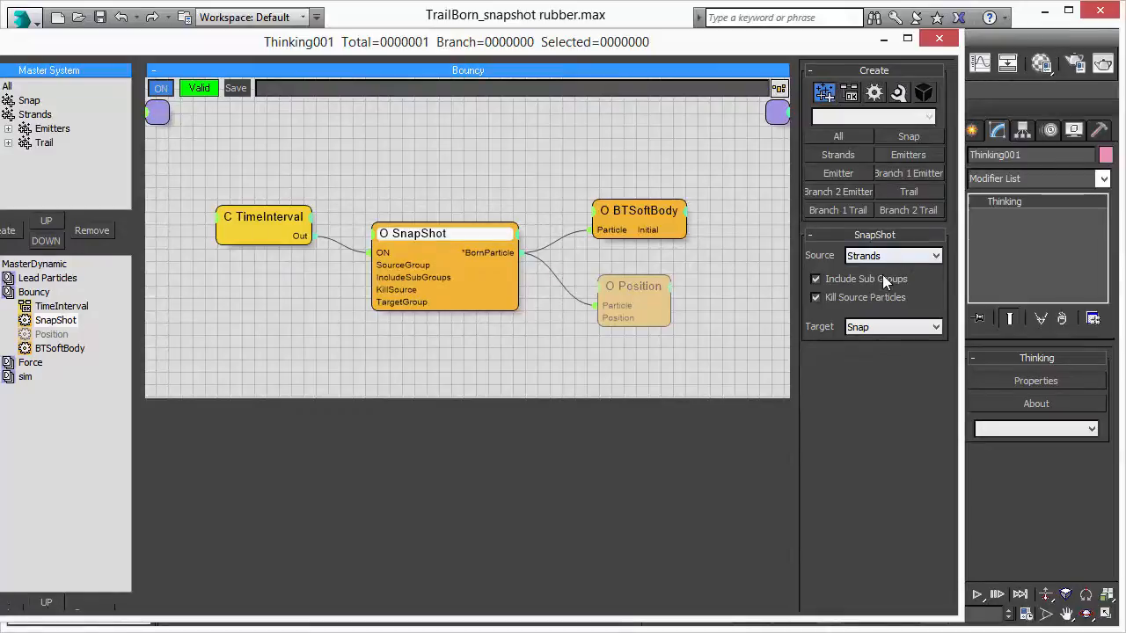